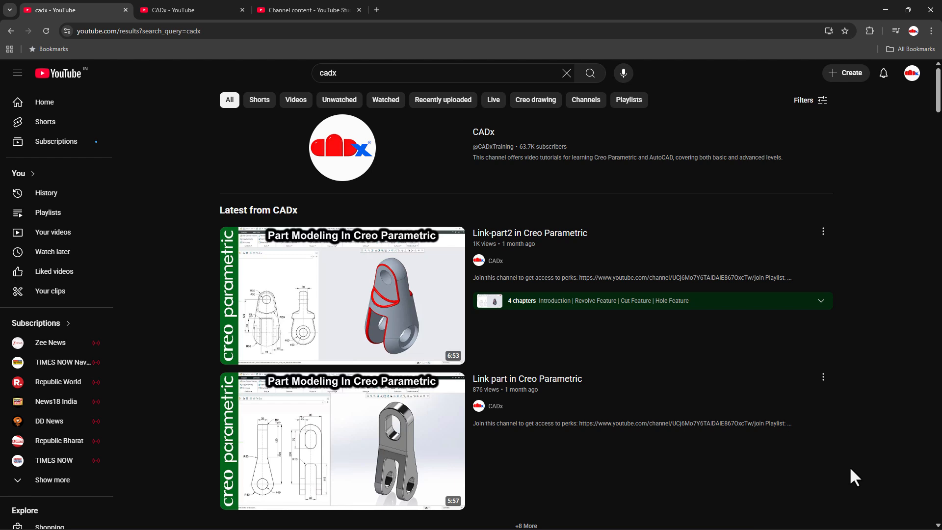
mouse_move(815, 469)
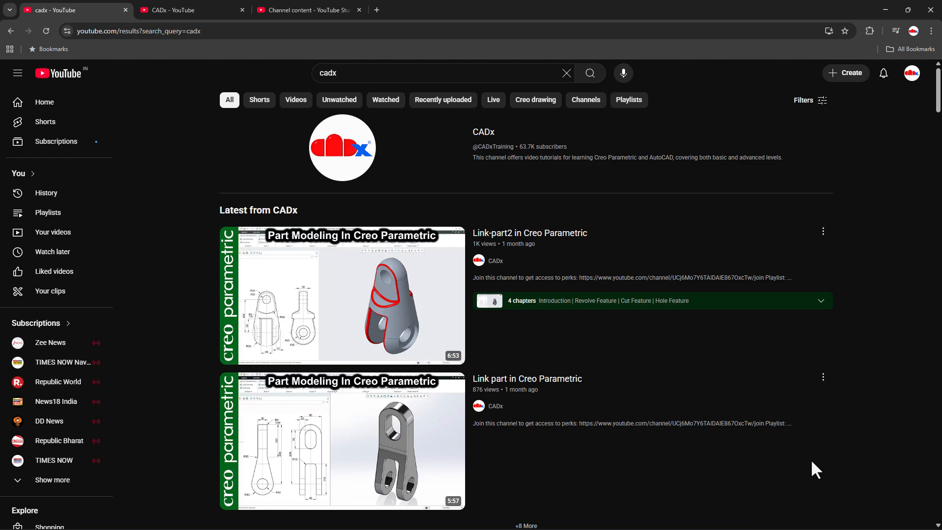
mouse_move(346, 120)
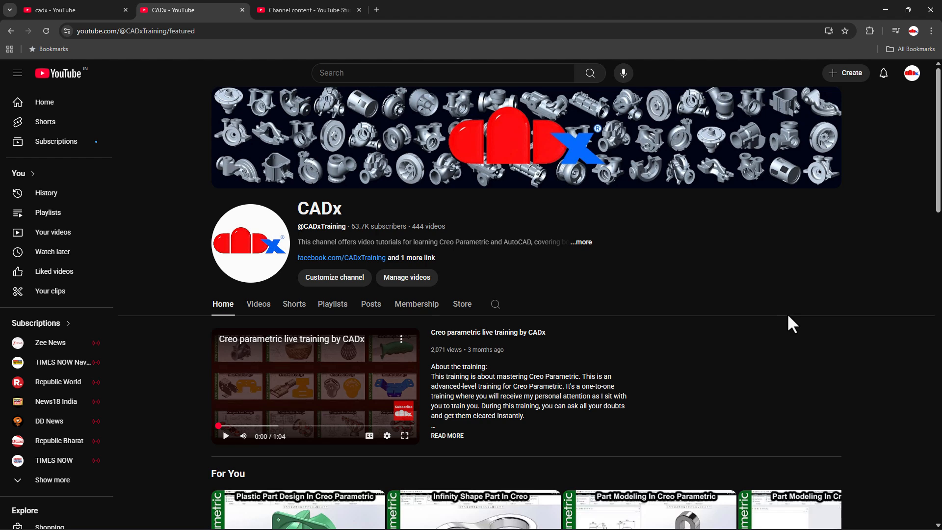
mouse_move(287, 340)
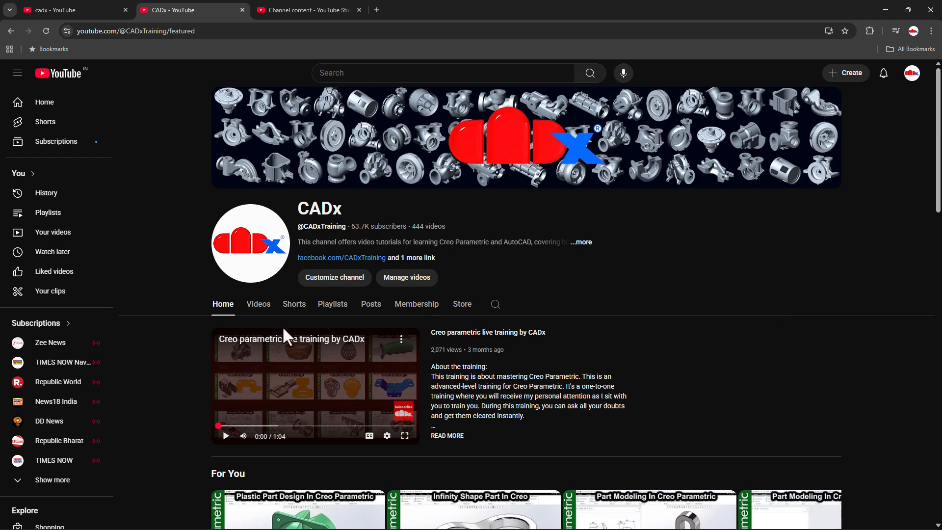
- Show the CADx channel's uploaded videos newest first, scrolling through the grid and back up
click(257, 304)
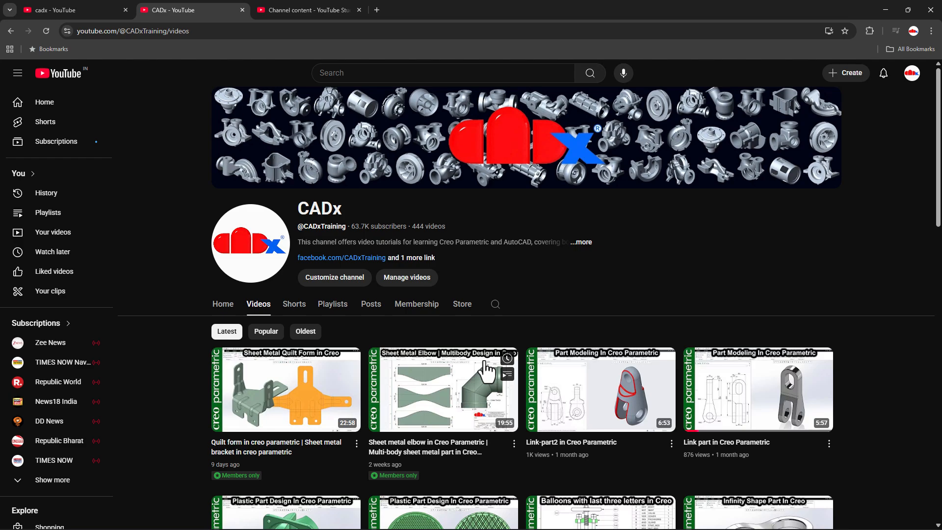
scroll(down, 3)
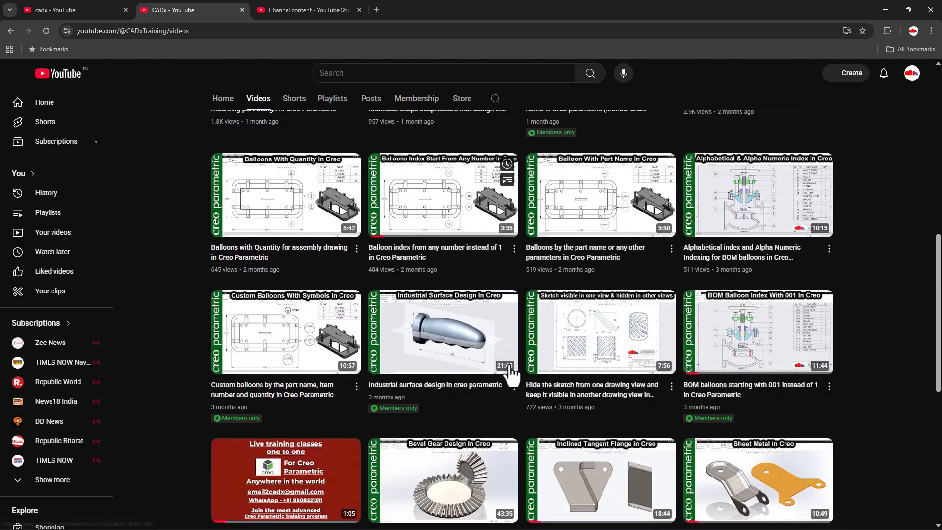
scroll(down, 3)
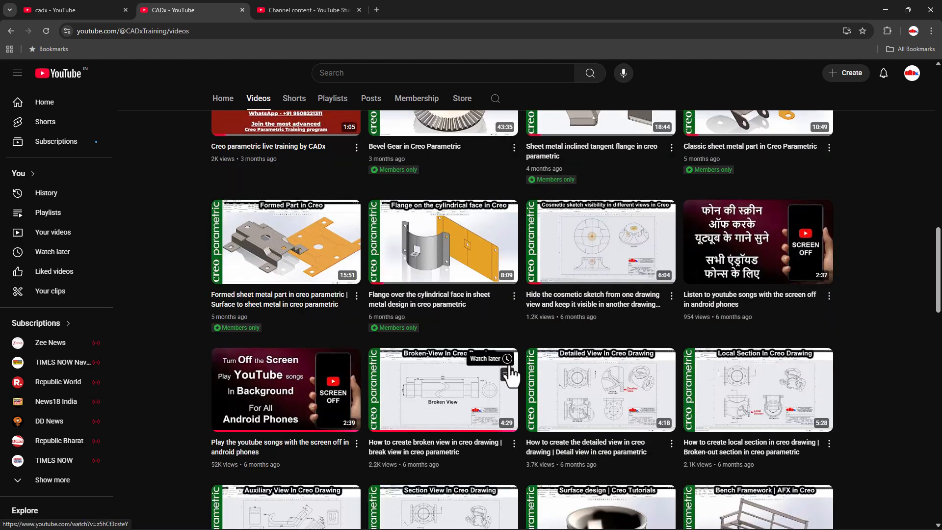
scroll(down, 3)
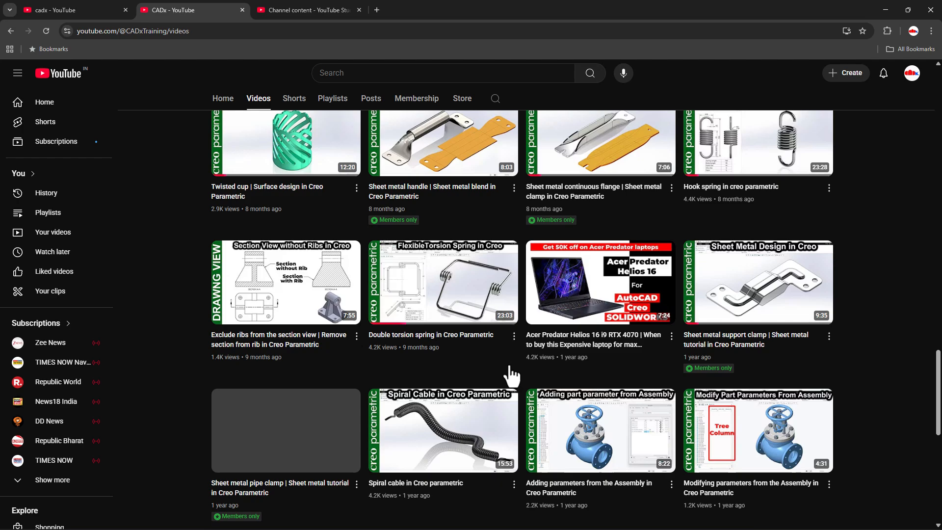
scroll(down, 3)
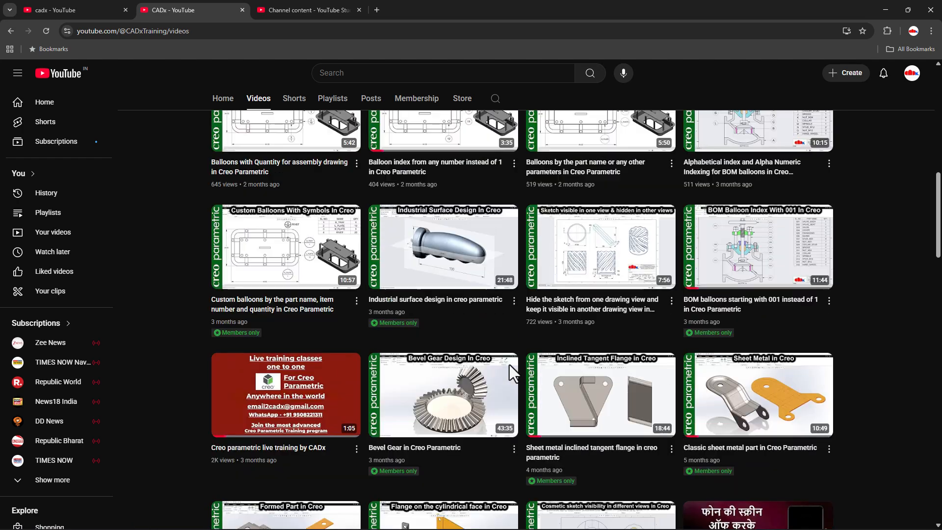
scroll(up, 3)
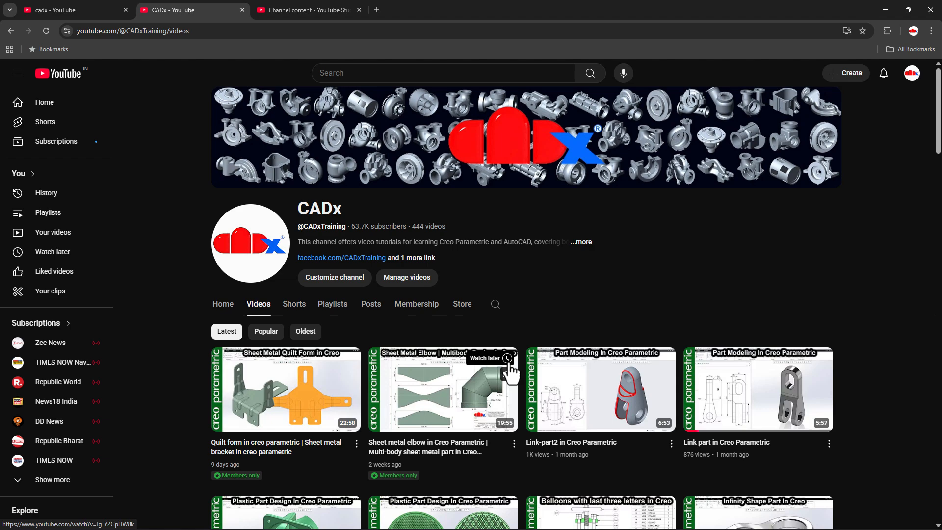
- Apply the Oldest sort to CADx's videos and scroll through the seven-year-old tutorials
click(305, 331)
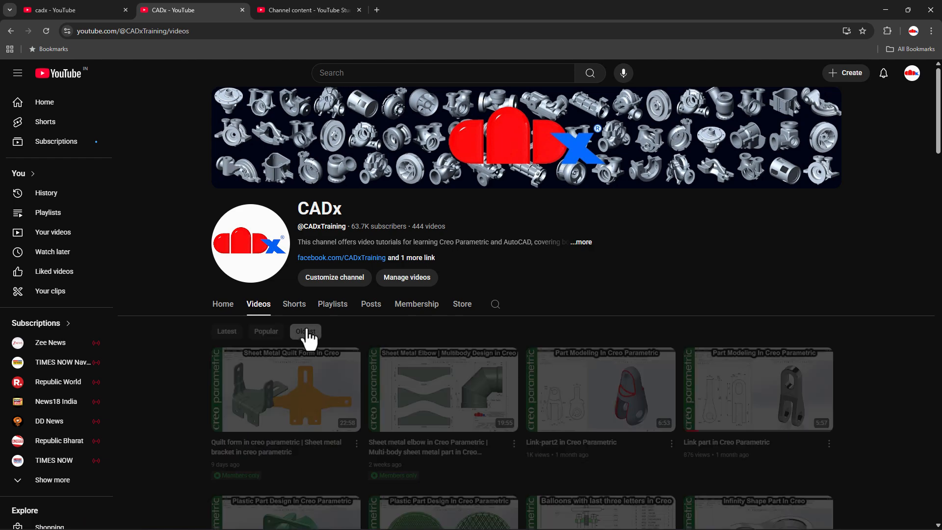
click(305, 331)
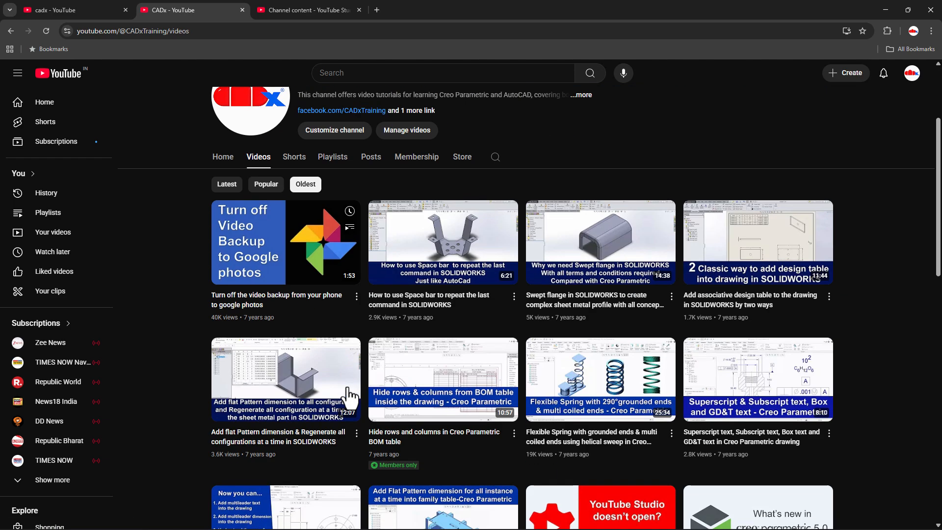
scroll(down, 3)
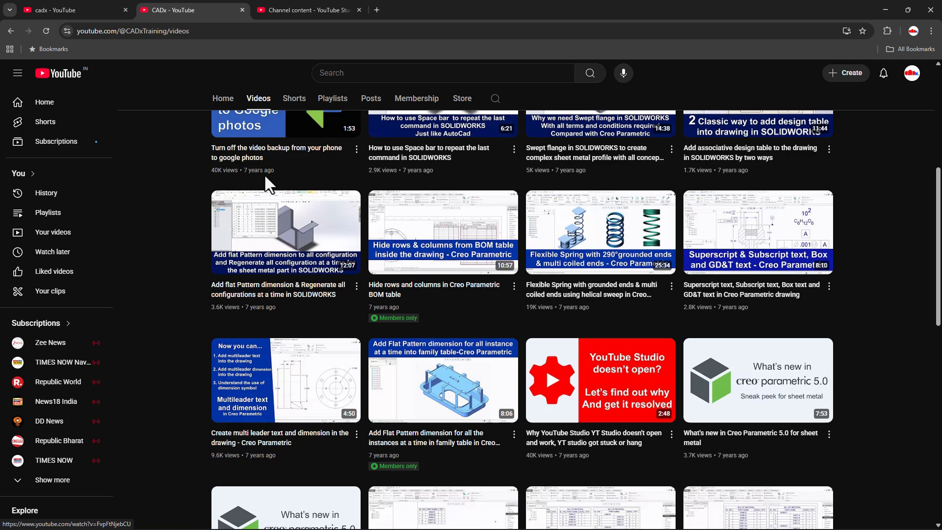
scroll(down, 3)
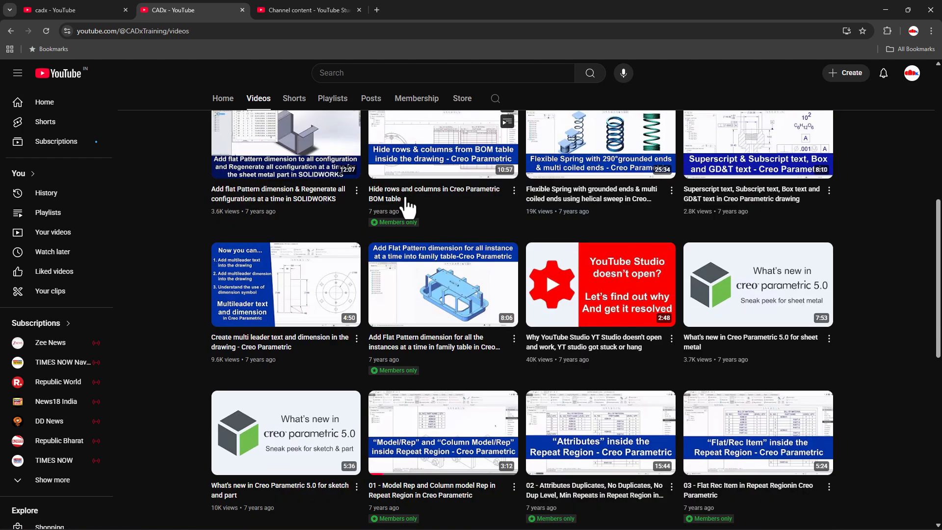
scroll(down, 3)
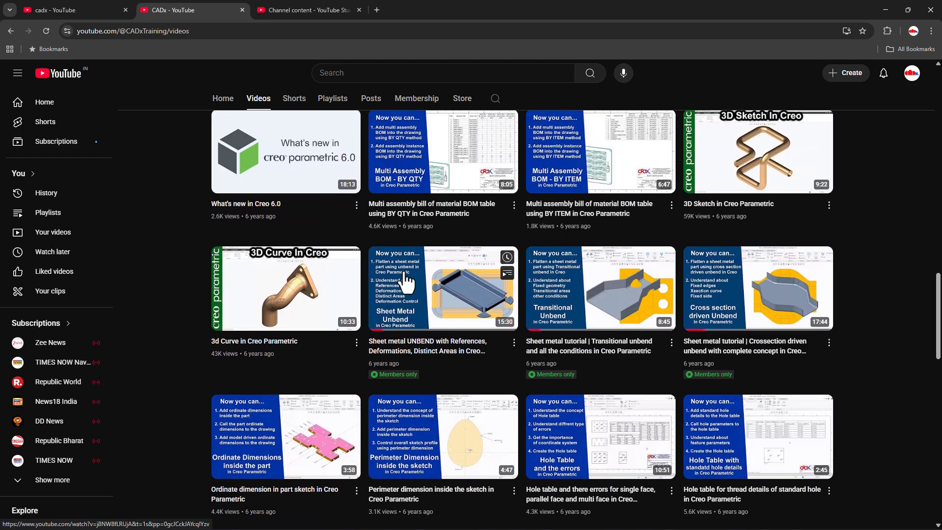
scroll(down, 3)
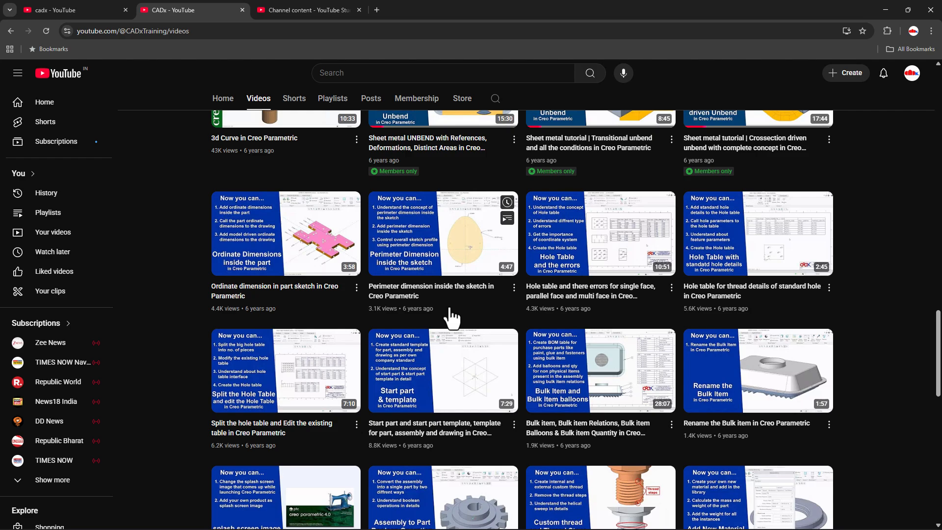
scroll(down, 3)
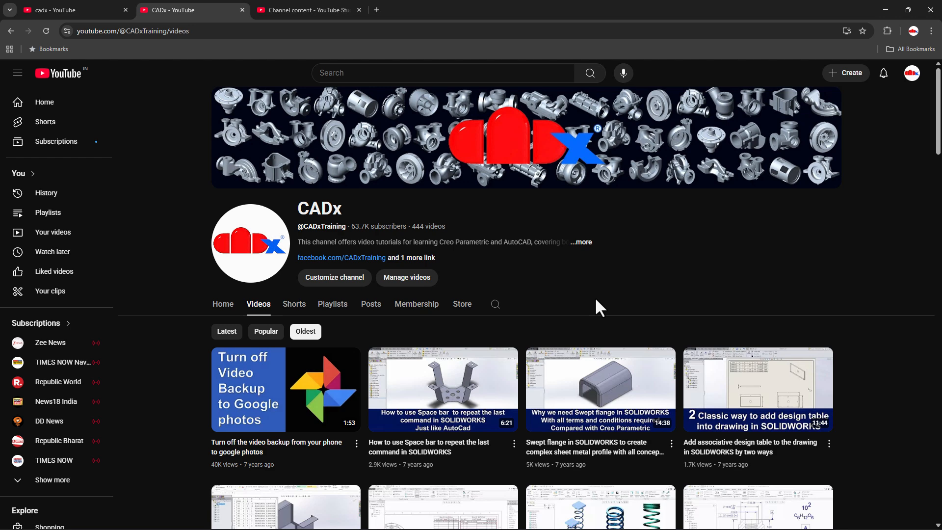
mouse_move(303, 28)
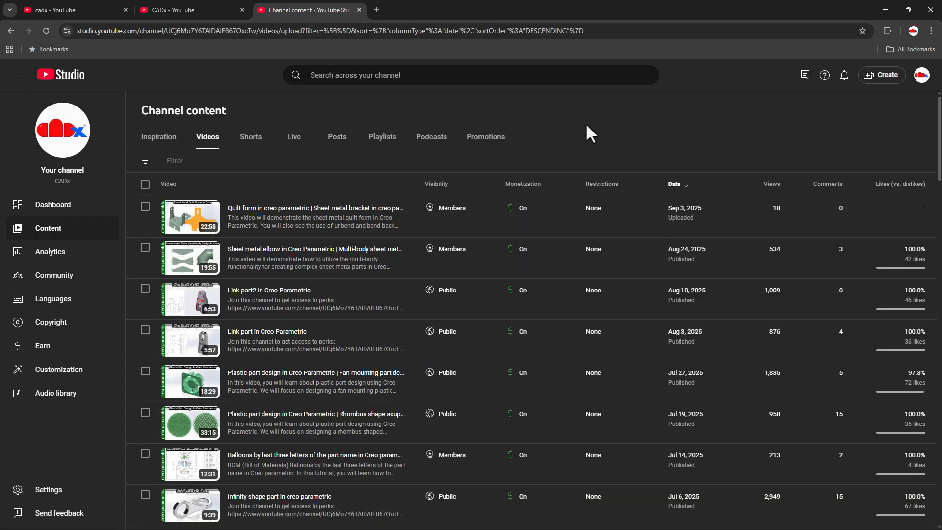
mouse_move(525, 267)
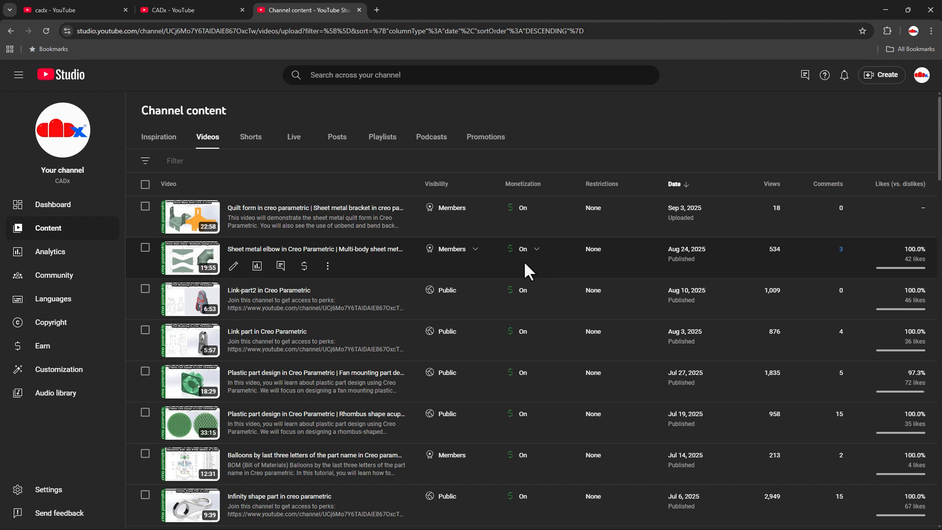
mouse_move(720, 385)
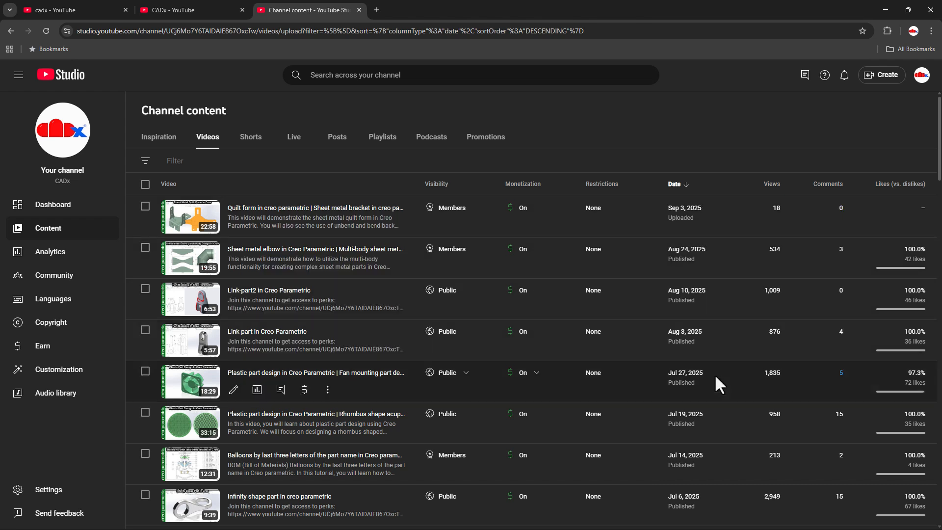
mouse_move(723, 152)
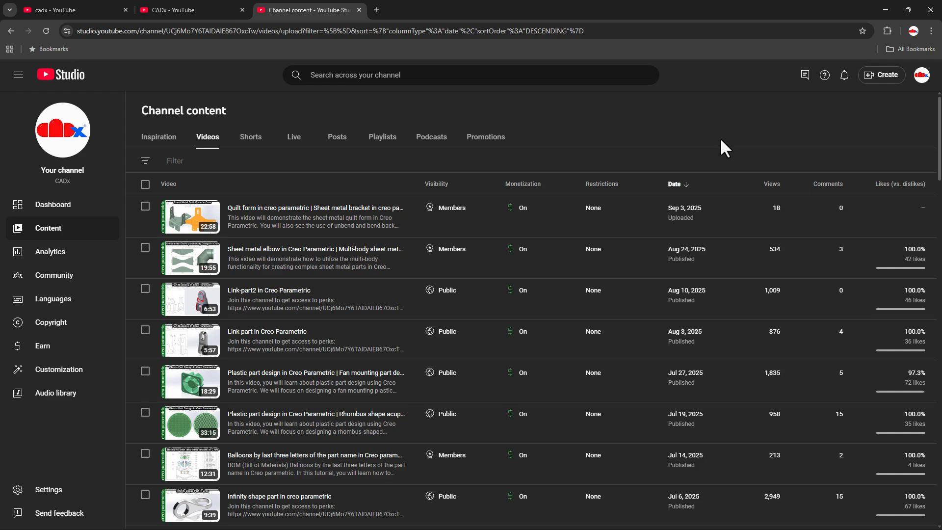
- Scroll the Studio content list, page ahead to 2022 uploads, then return to page one
scroll(down, 3)
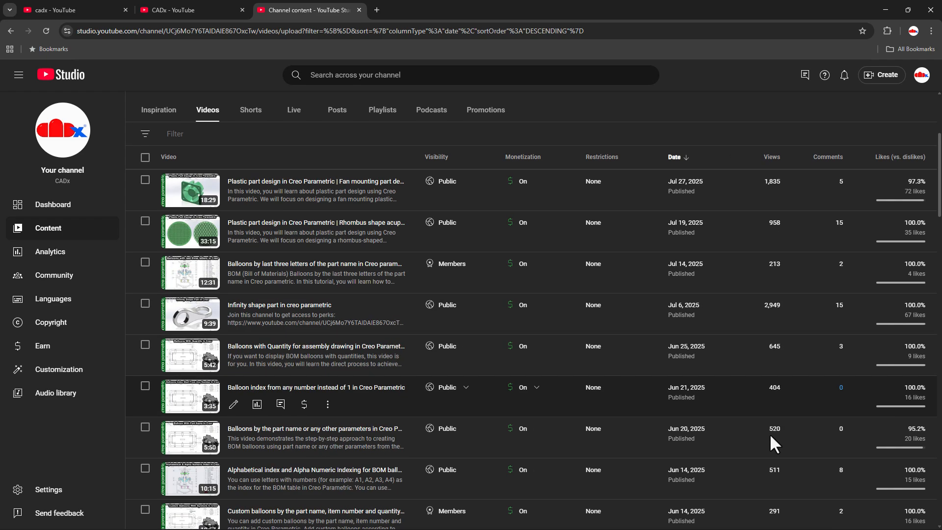
scroll(down, 3)
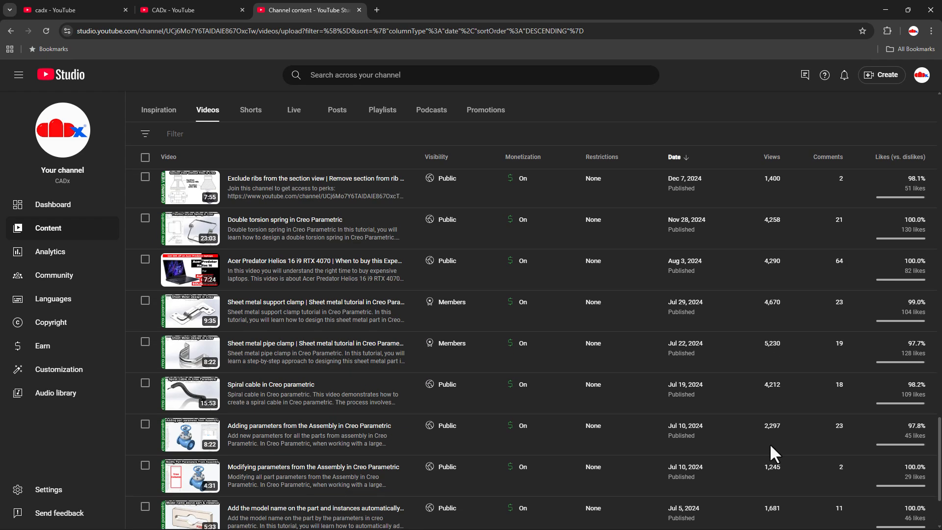
scroll(down, 3)
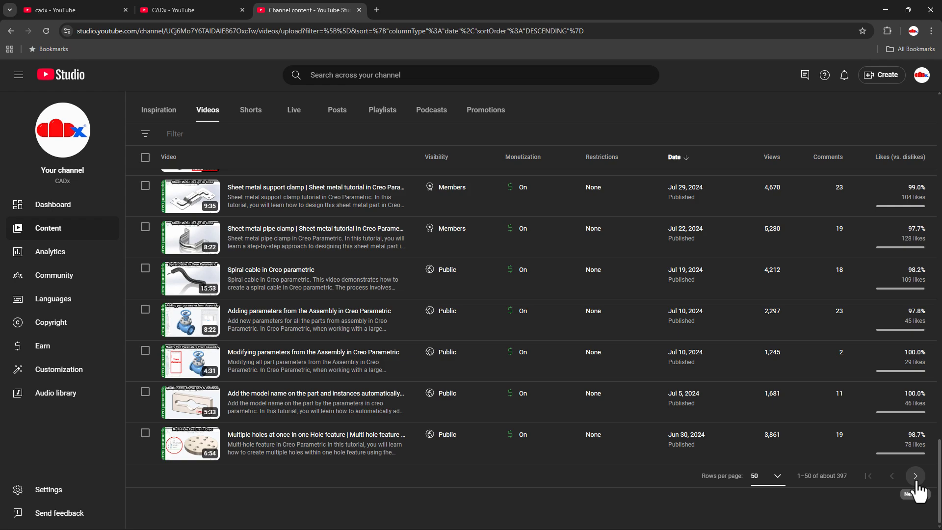
scroll(down, 3)
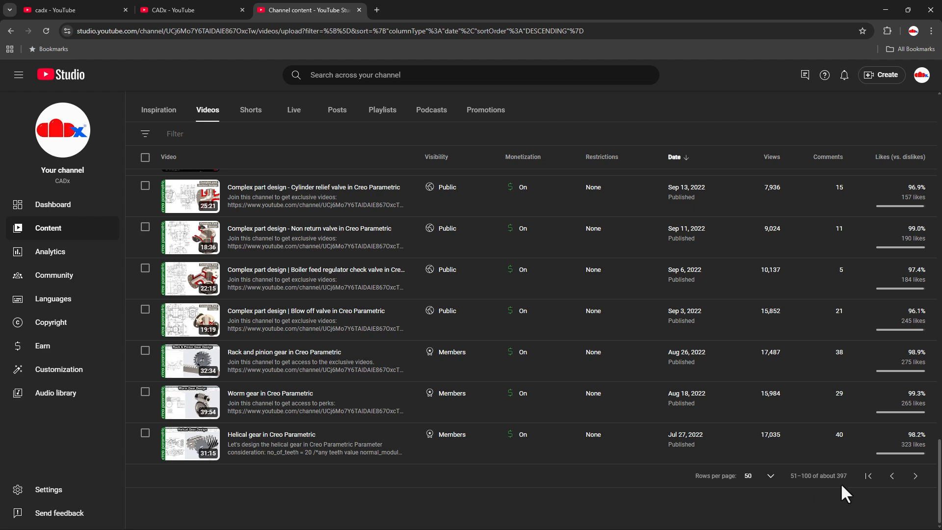
mouse_move(930, 508)
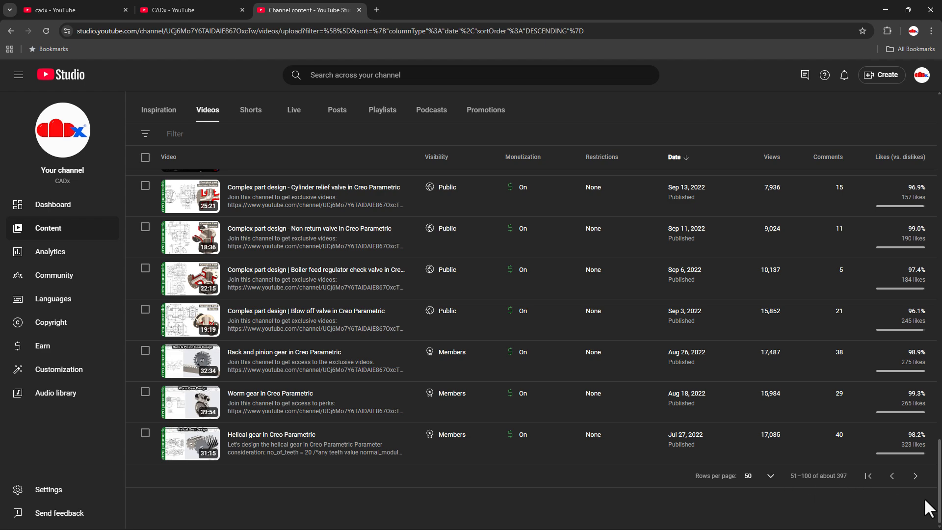
click(869, 475)
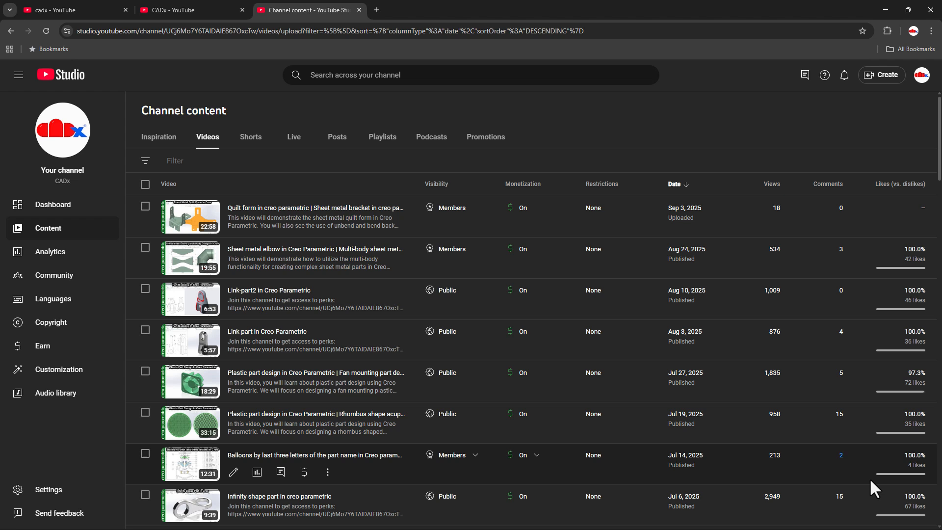
mouse_move(850, 502)
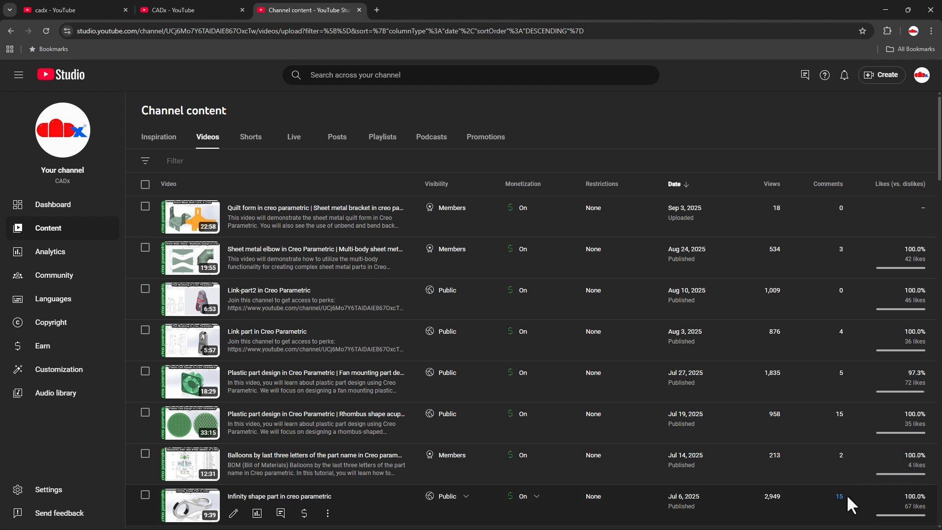
mouse_move(679, 206)
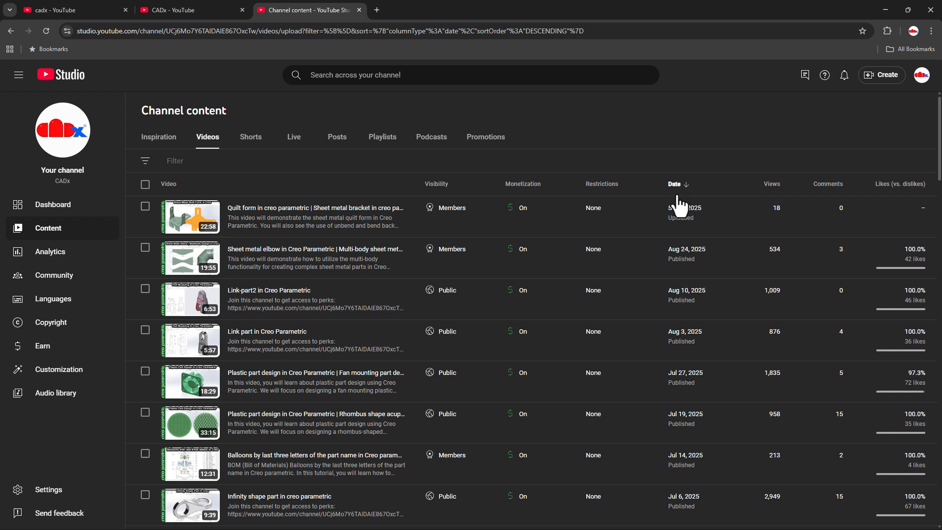
- Sort Studio content by Date ascending from Dec 31, 2017, browsing to the Feb 2020 page
click(674, 184)
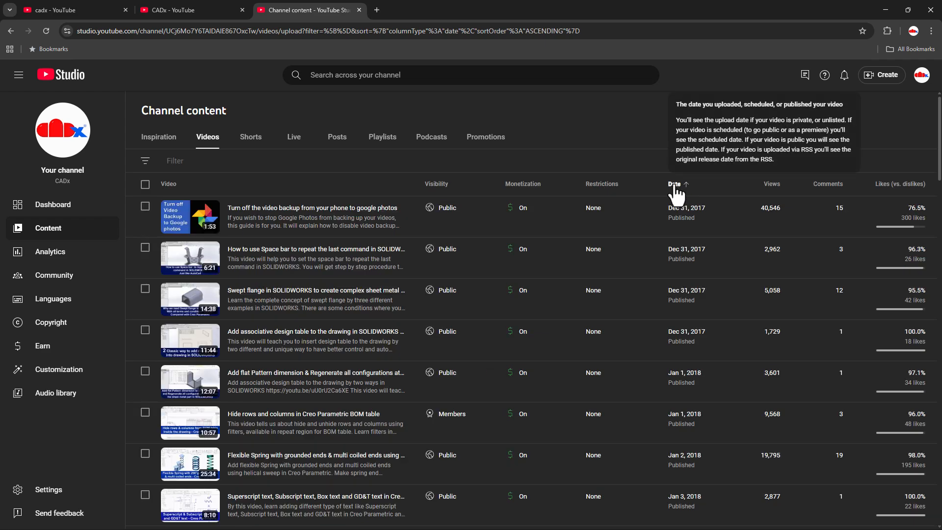
scroll(down, 3)
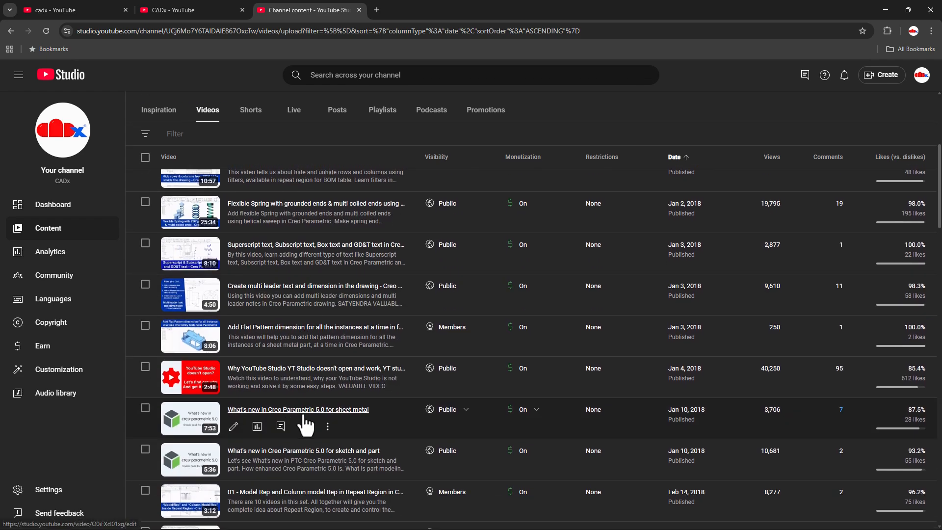
scroll(up, 3)
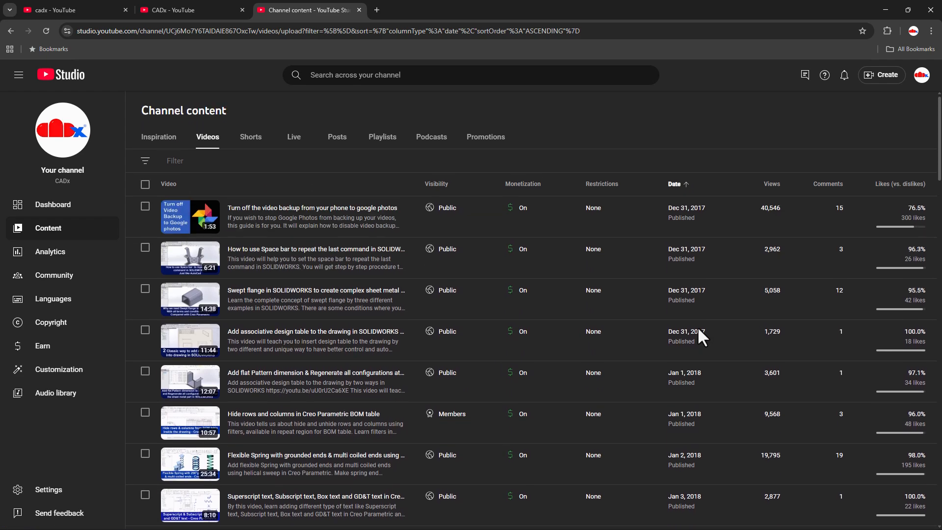
mouse_move(718, 306)
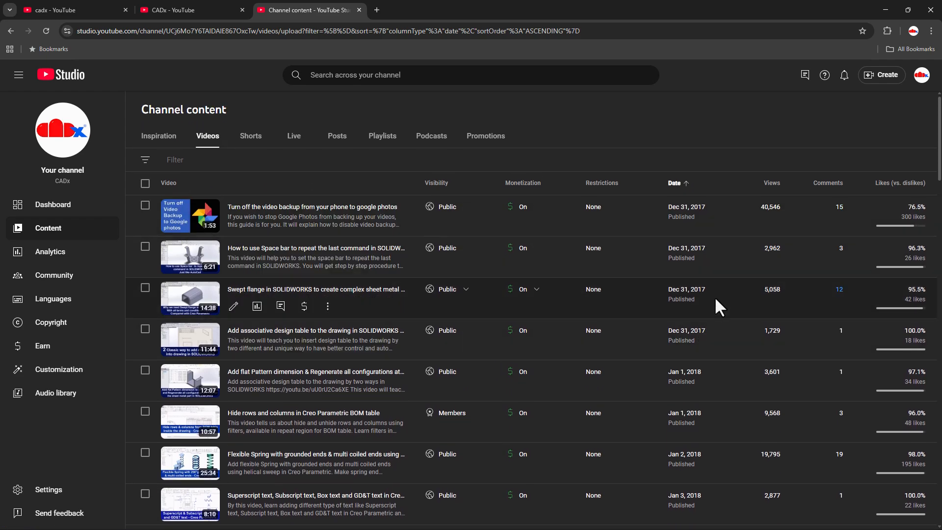
scroll(down, 3)
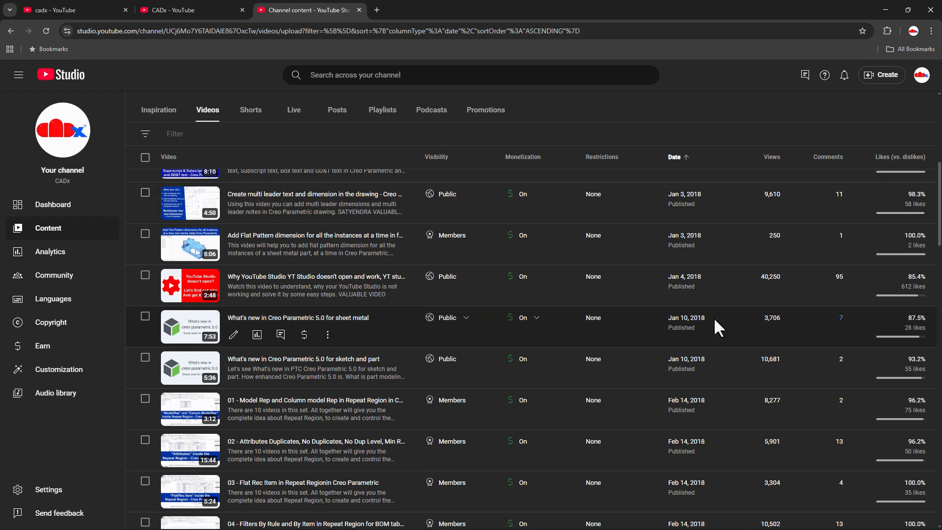
scroll(down, 3)
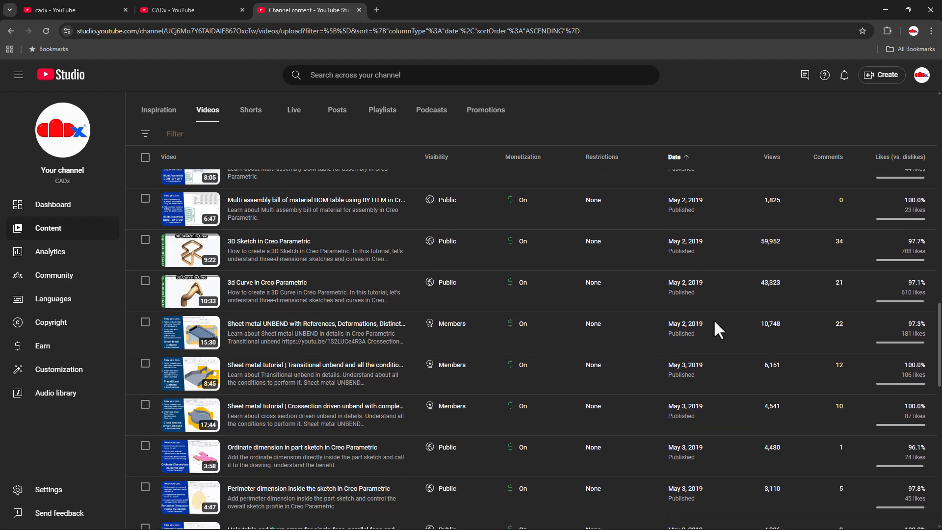
scroll(down, 3)
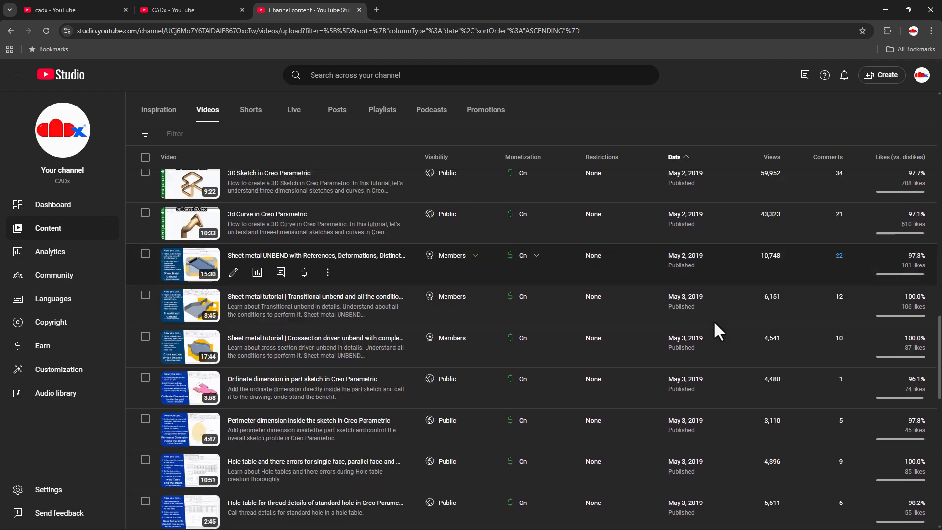
scroll(down, 3)
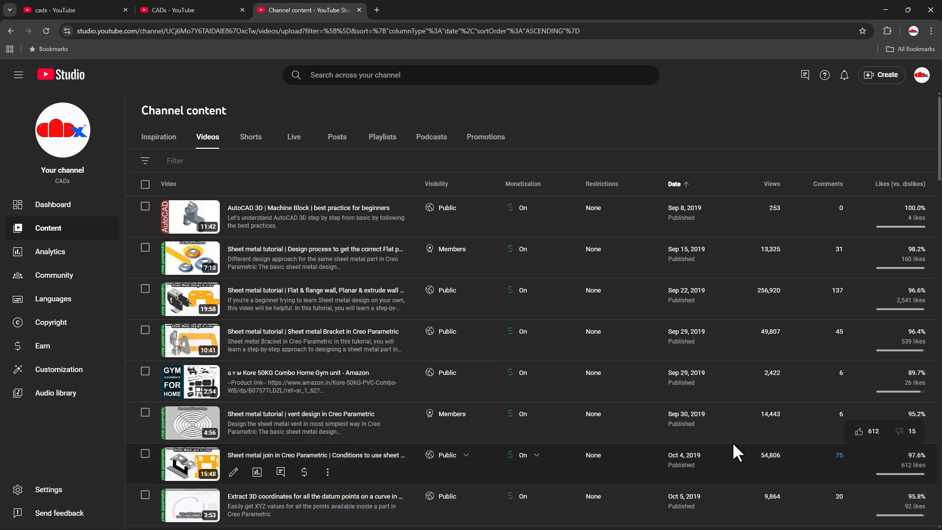
scroll(down, 3)
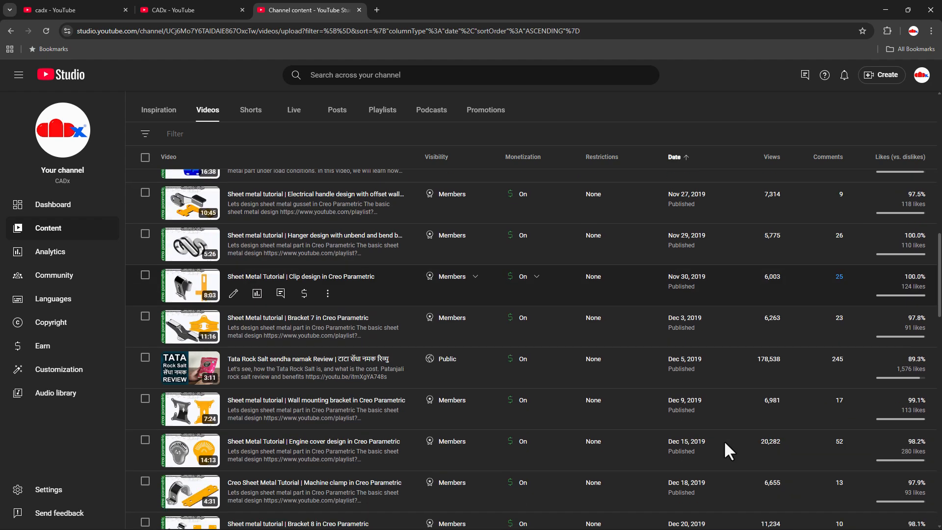
scroll(down, 3)
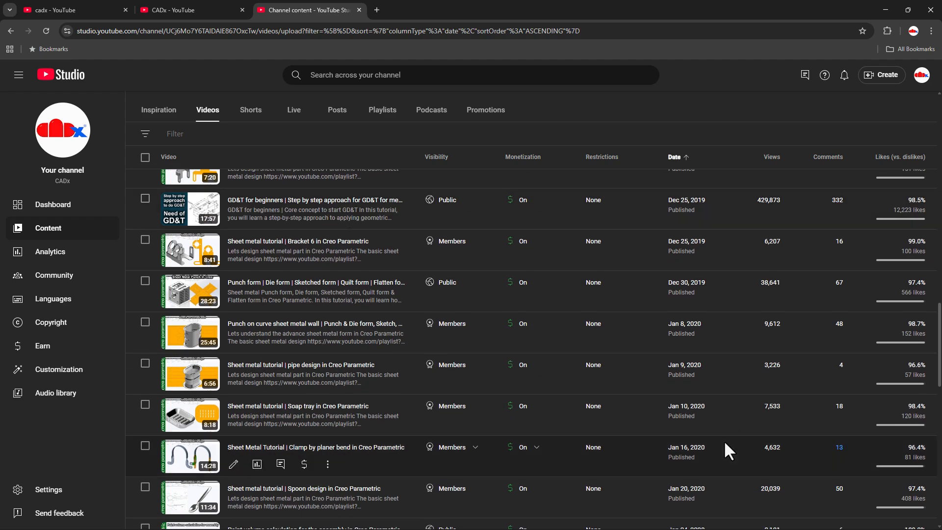
scroll(down, 3)
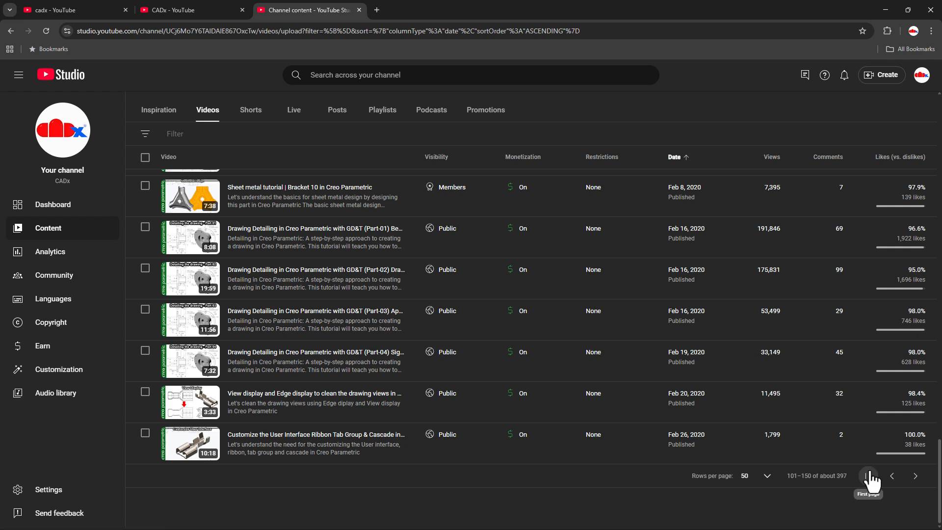
- Return to the first page and re-sort by Date descending, starting at Sep 3, 2025
click(867, 476)
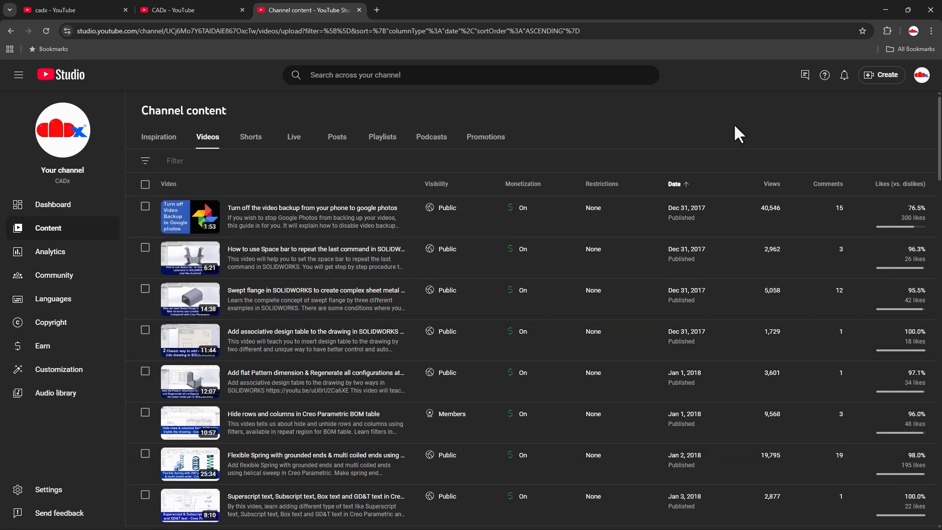
click(674, 184)
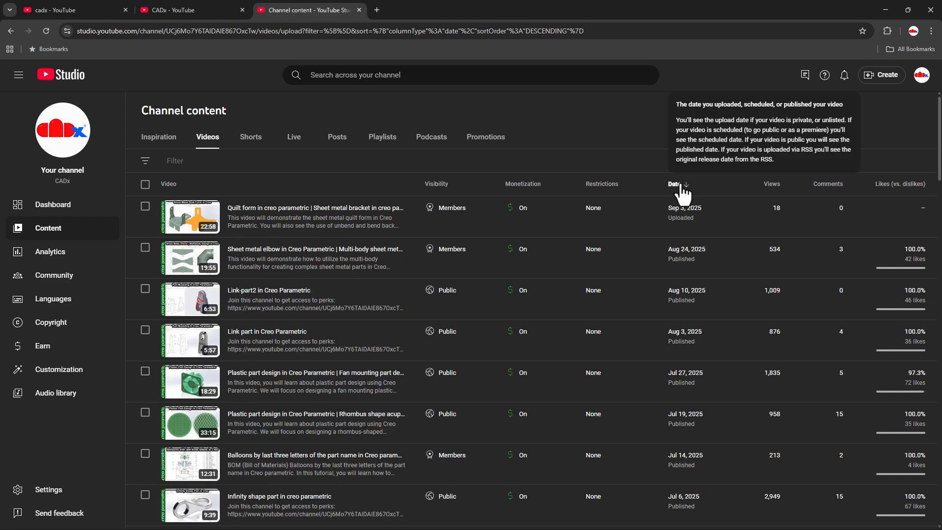
mouse_move(898, 151)
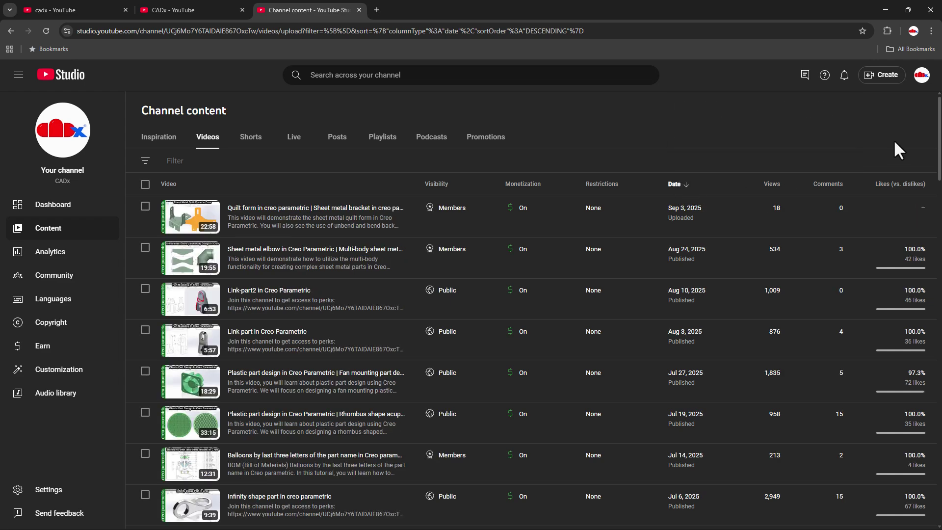